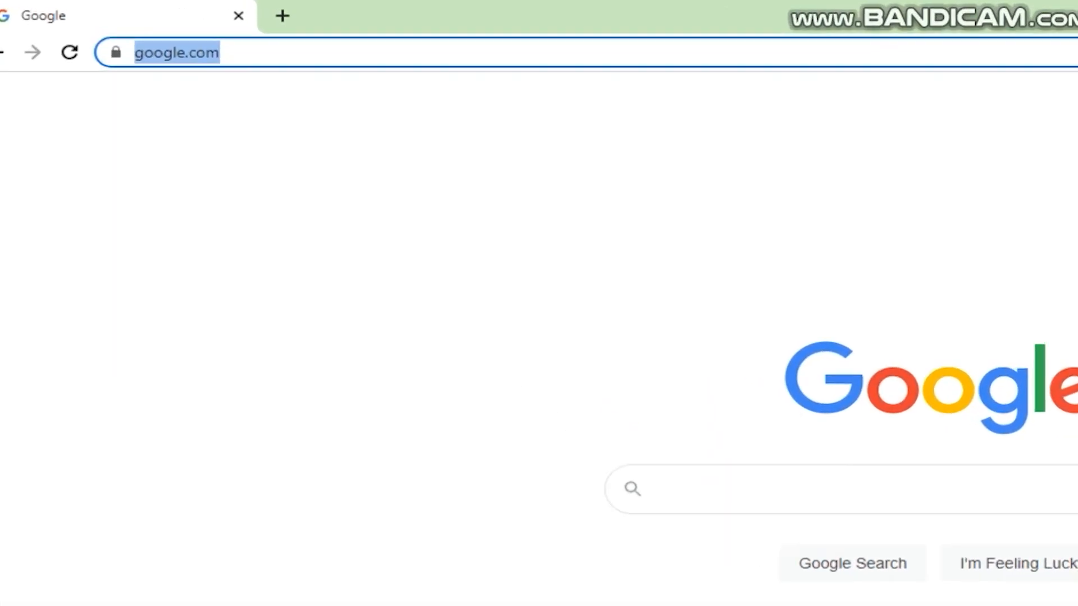
Search for 'ilovepdf' in Chrome and load the iLovePDF home page.
text(ilovepdf)
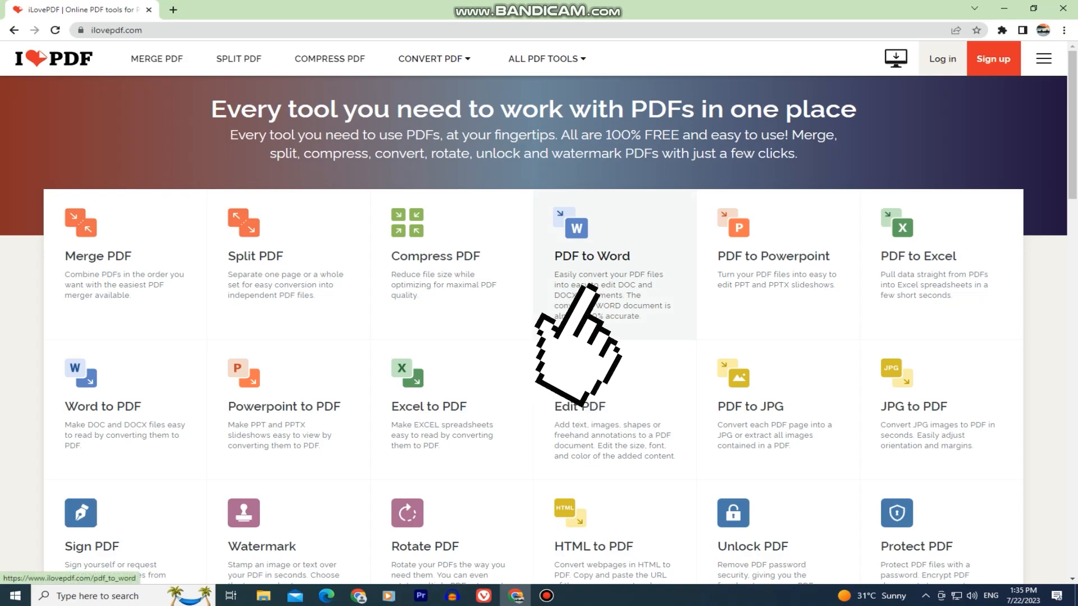
Open iLovePDF's PDF to Word conversion tool.
click(591, 257)
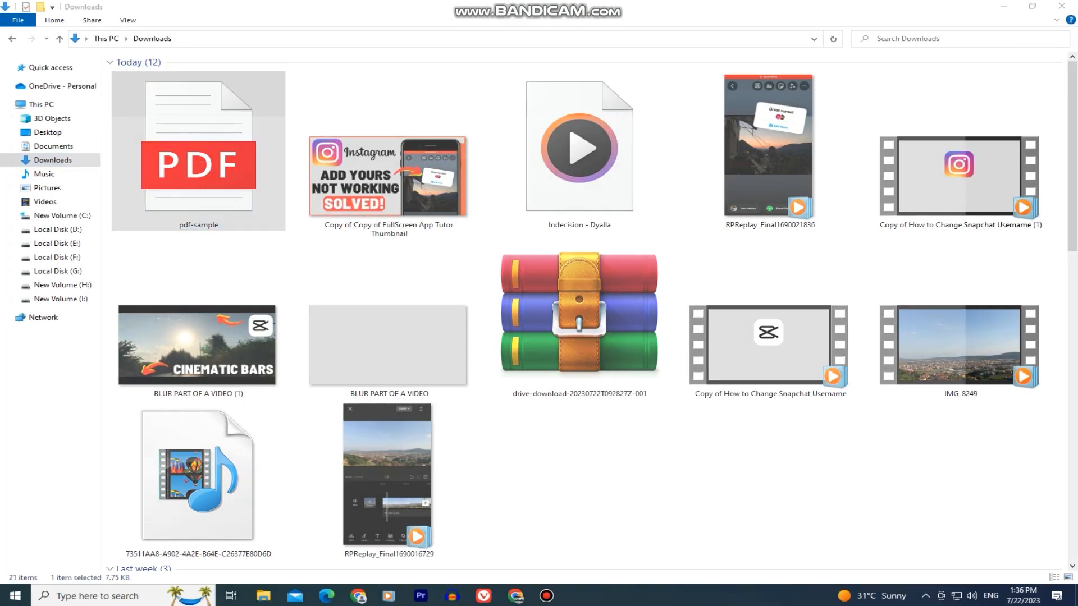
Return to the iLovePDF PDF to Word converter page in the browser.
double_click(197, 148)
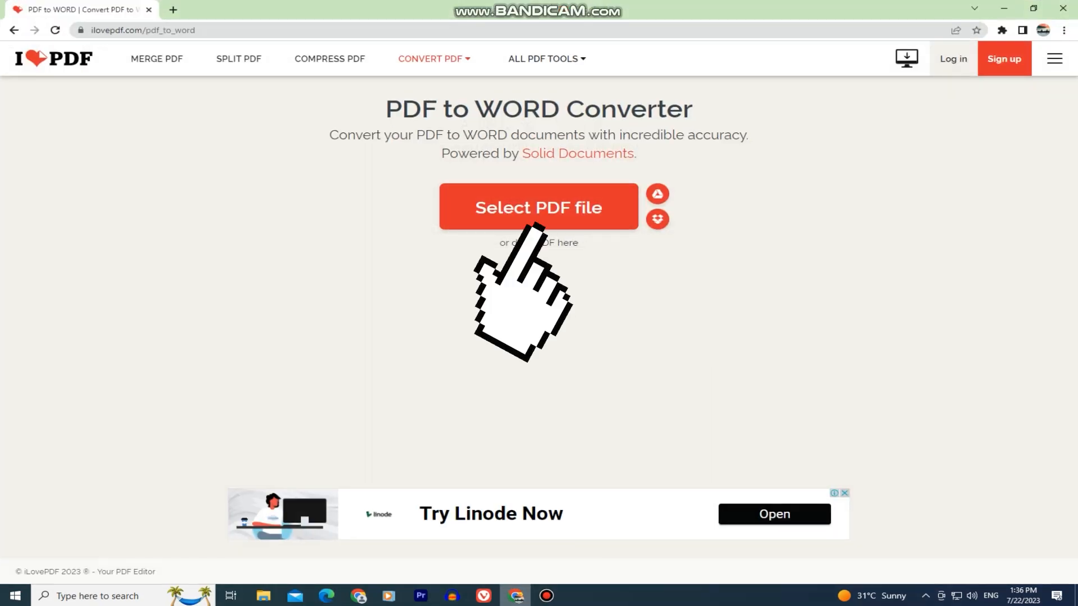
Upload pdf-sample.pdf from Downloads to the PDF to Word converter.
click(539, 208)
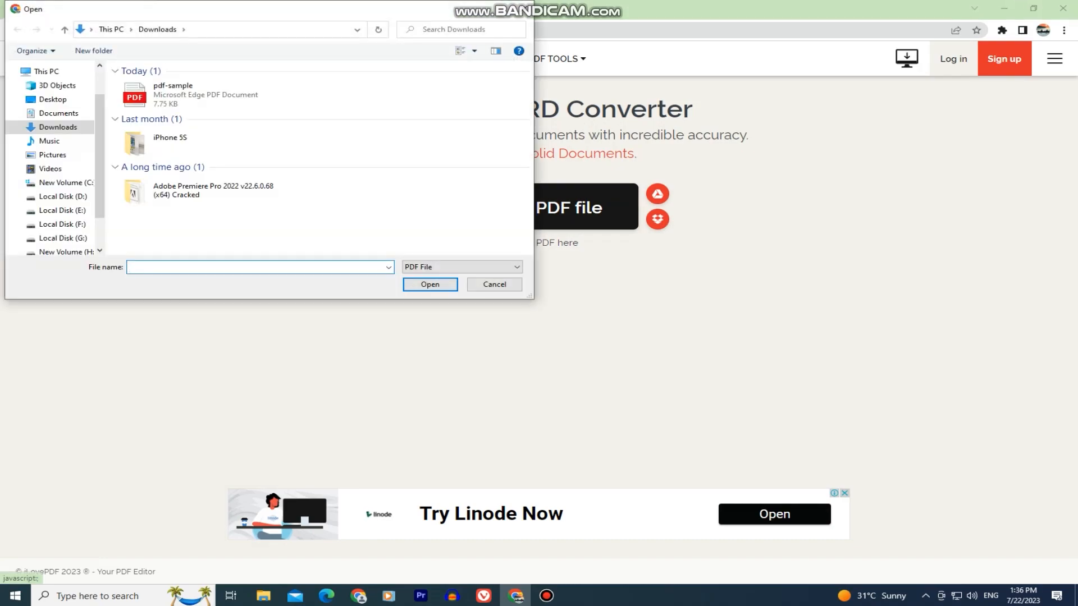
click(173, 95)
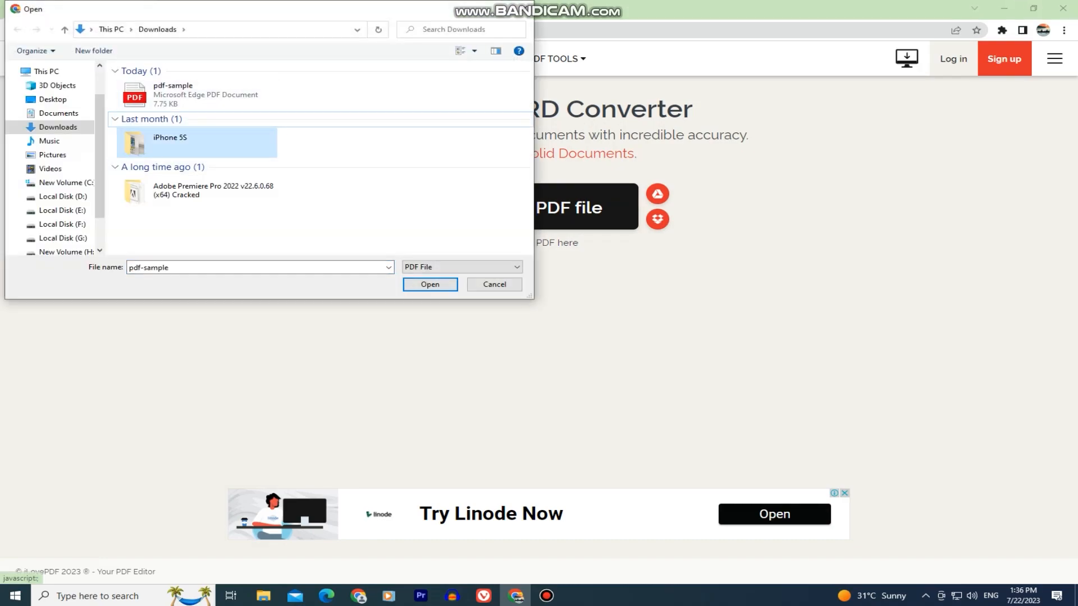
click(174, 94)
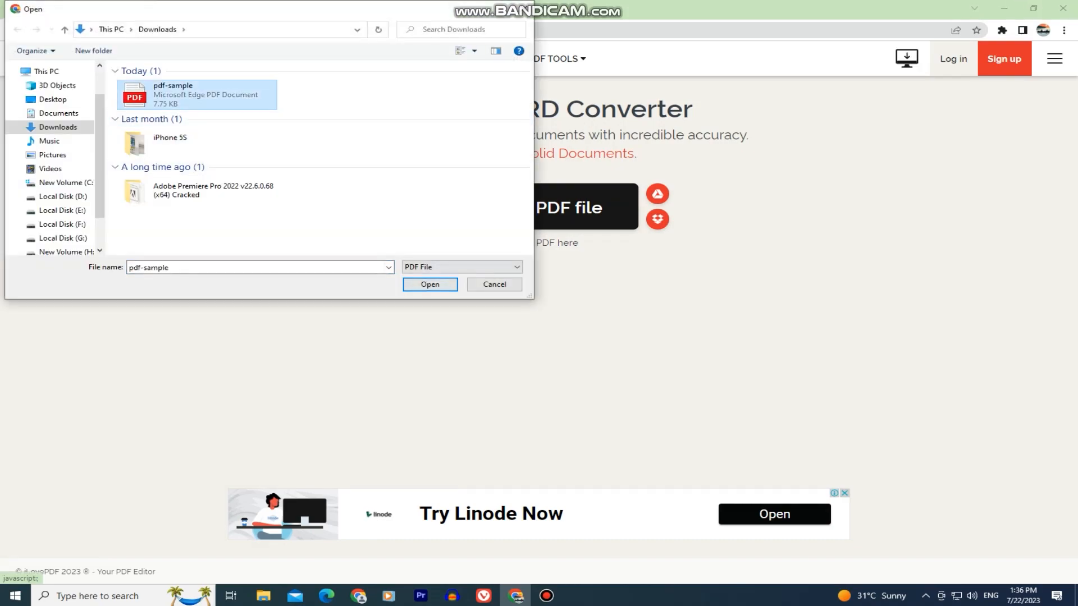
click(429, 287)
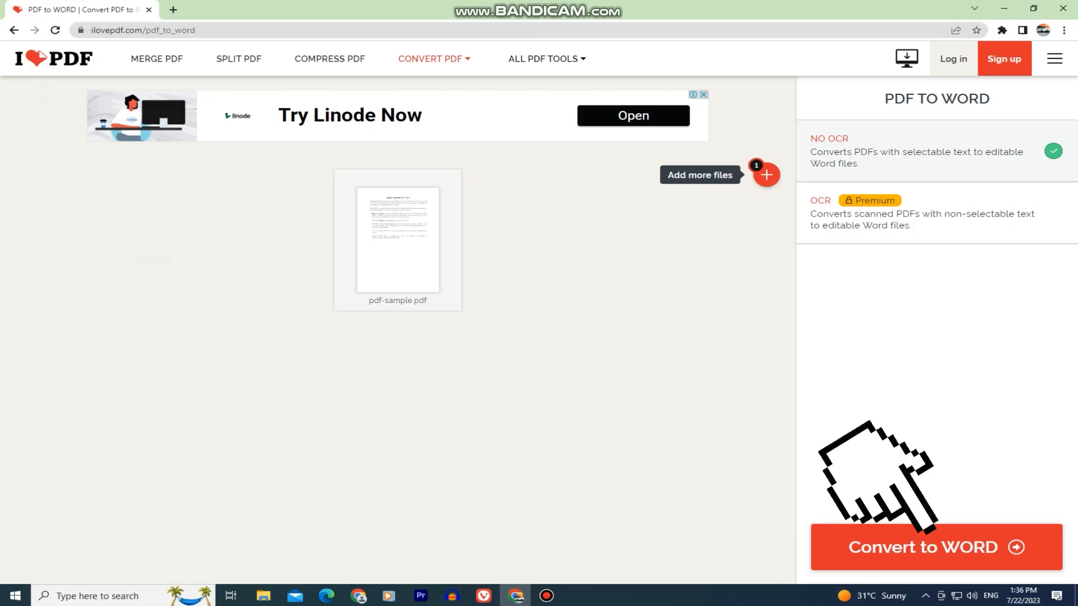
Convert pdf-sample to Word, download the .docx and open it in WordPad.
click(934, 548)
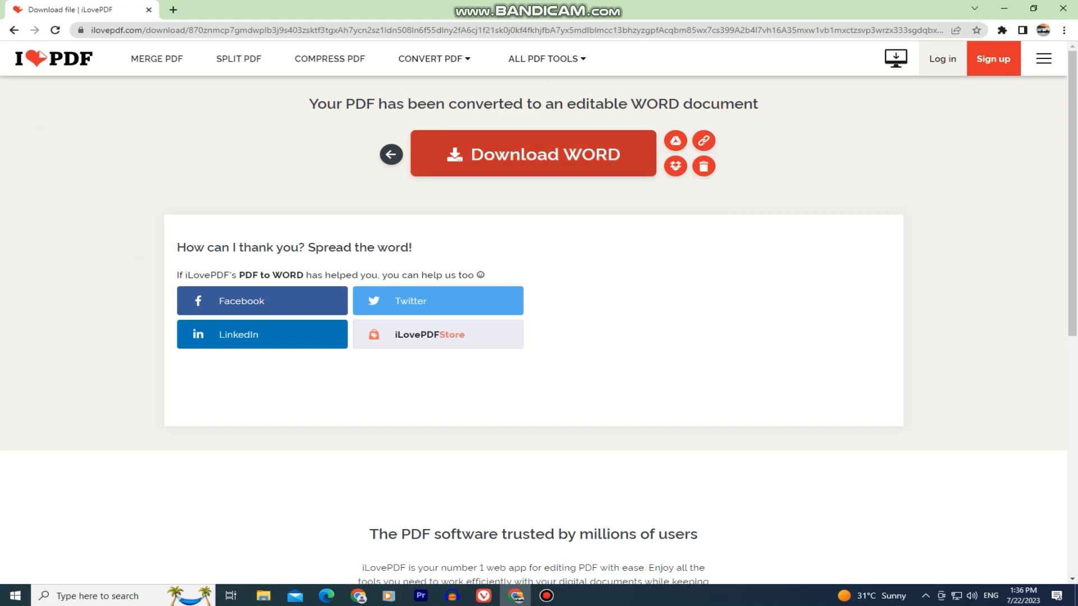
click(533, 153)
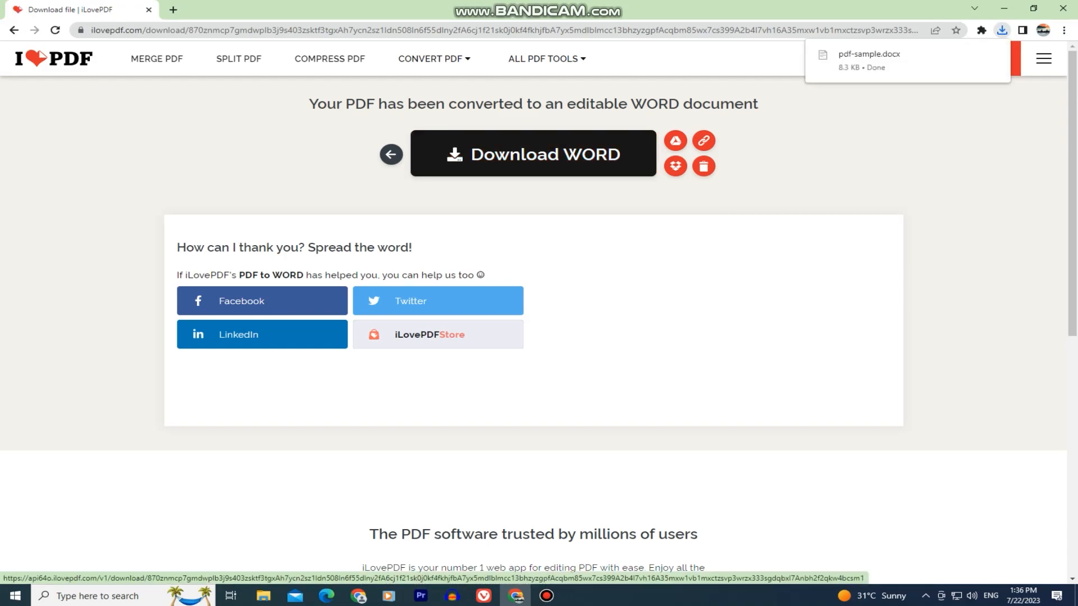
mouse_move(533, 153)
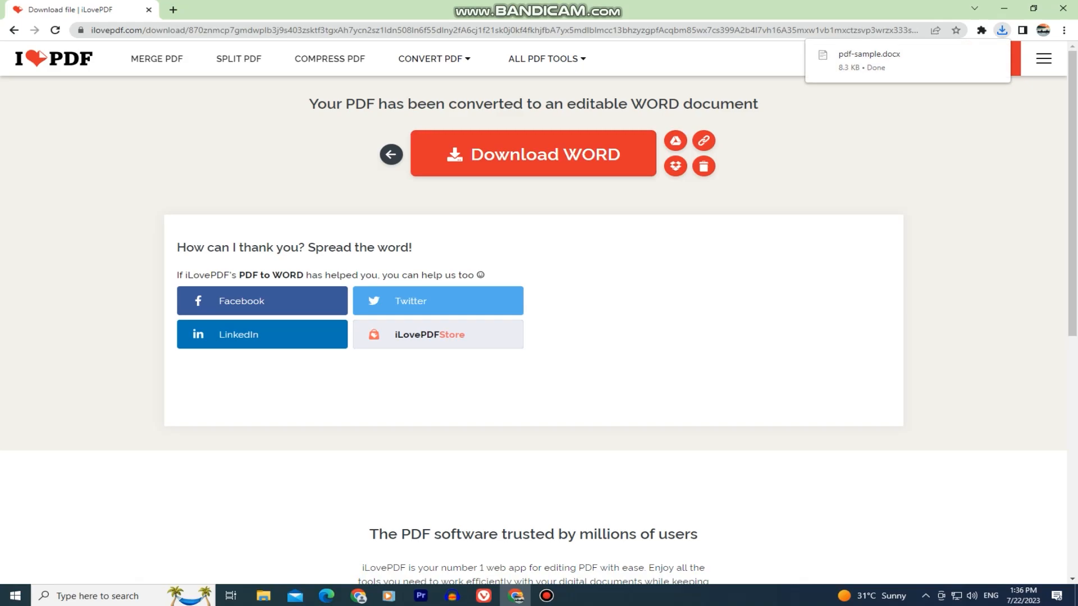
click(868, 61)
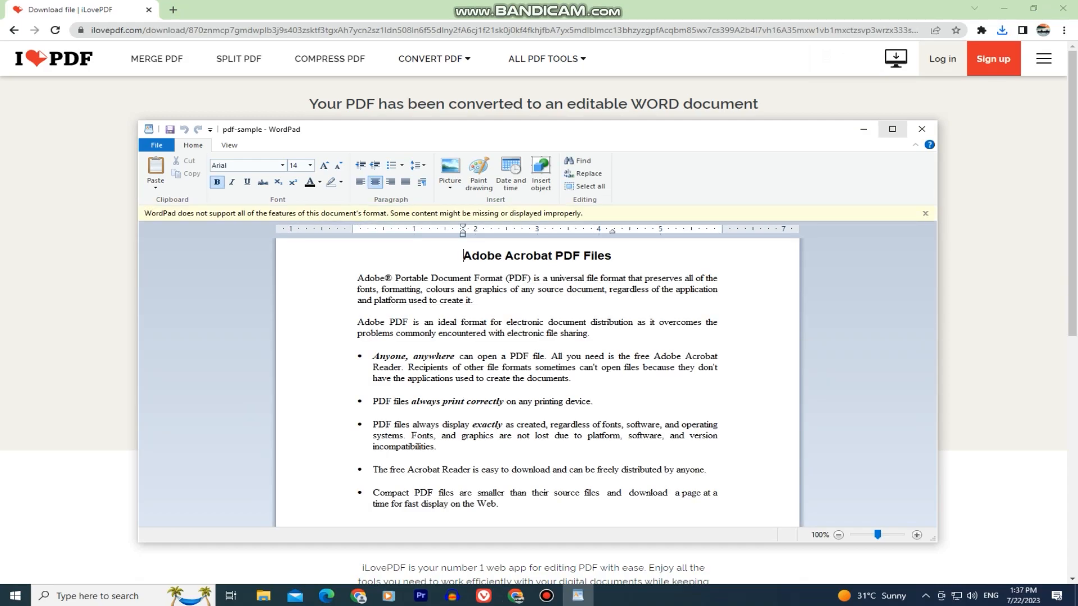
Maximize WordPad and type the bullet about editing PDFs on Mac, Windows, iOS and Android.
click(891, 130)
text(This is ho)
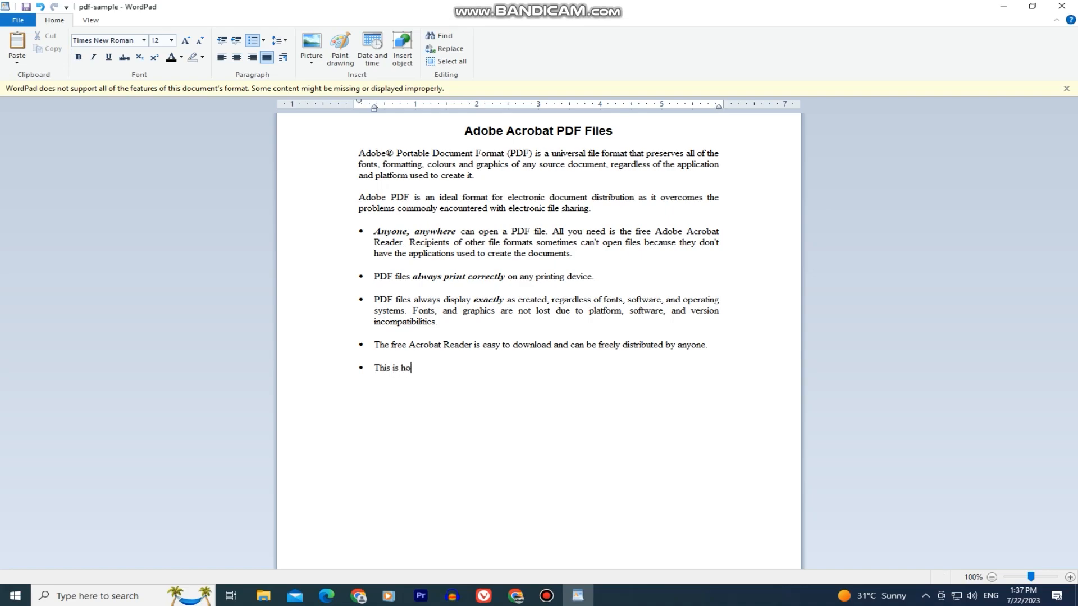
text(w you can)
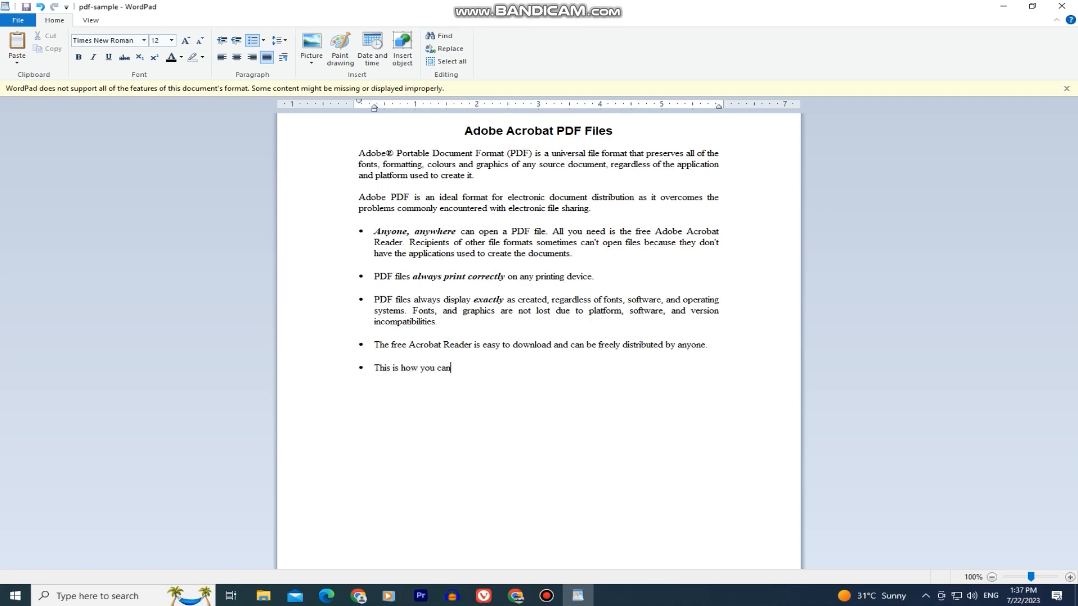
text(easily edit P)
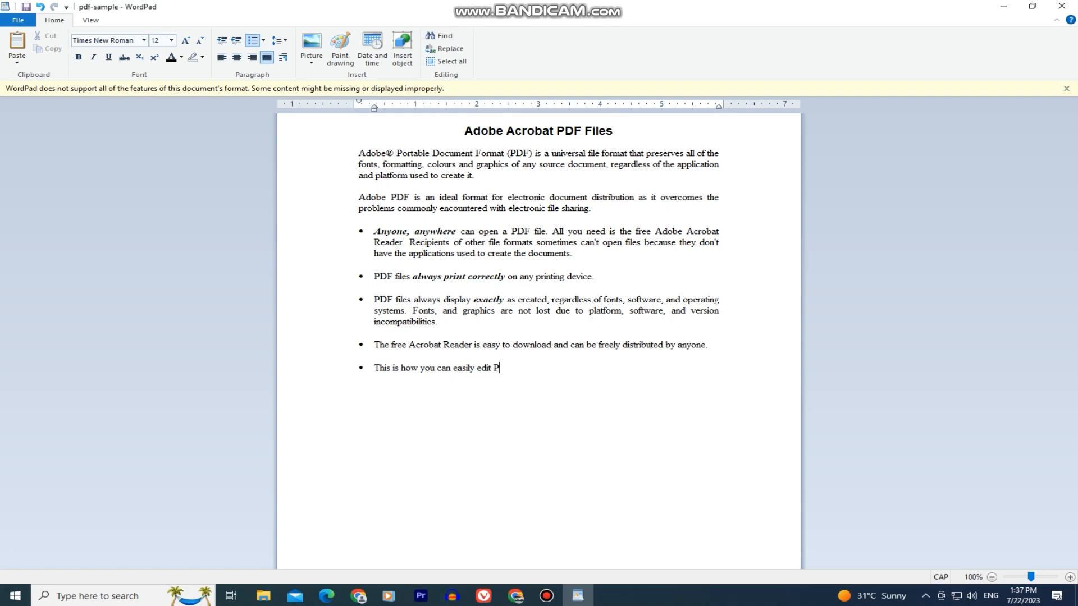
text(DF files on)
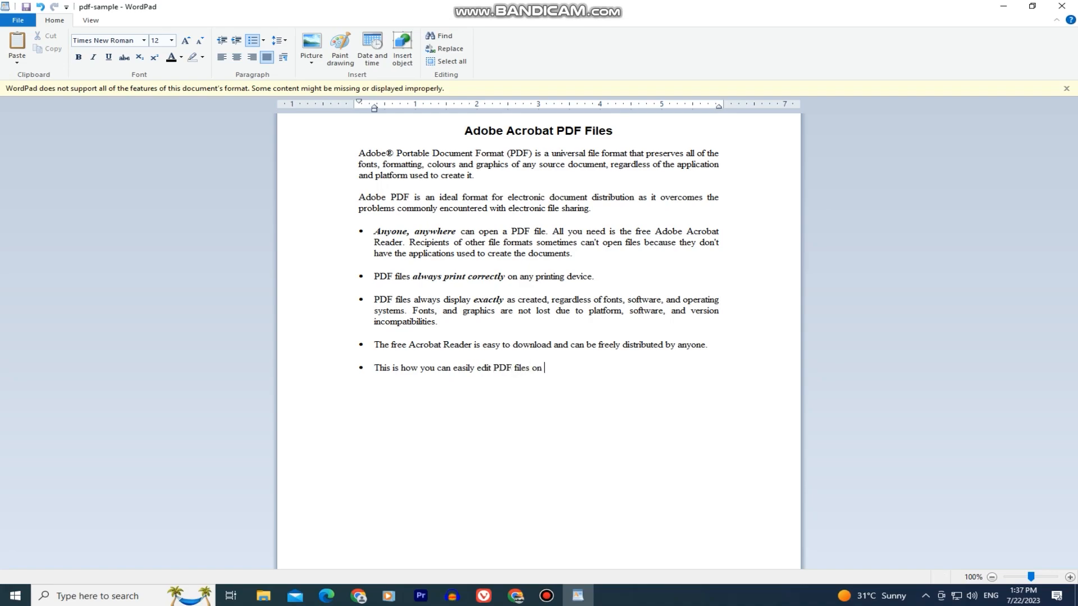
text(your Mac)
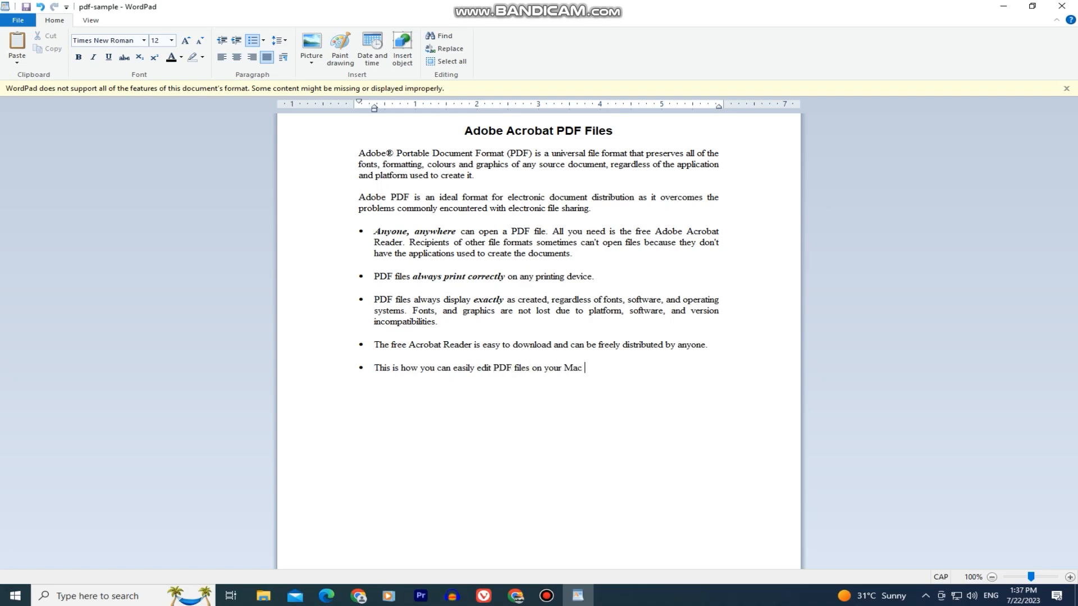
text(and Windoes)
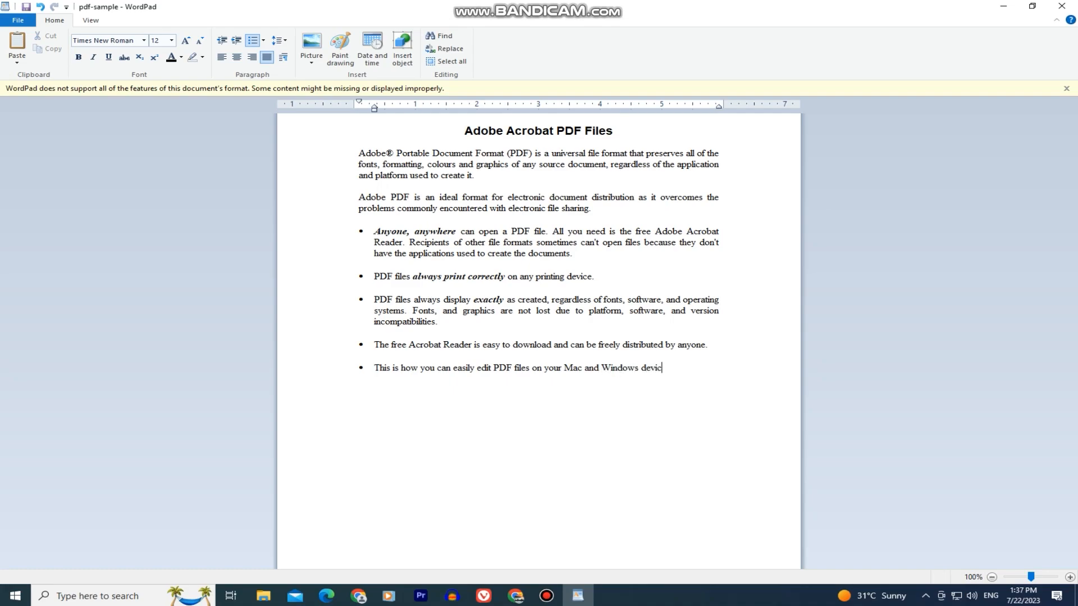
text(es. This also w)
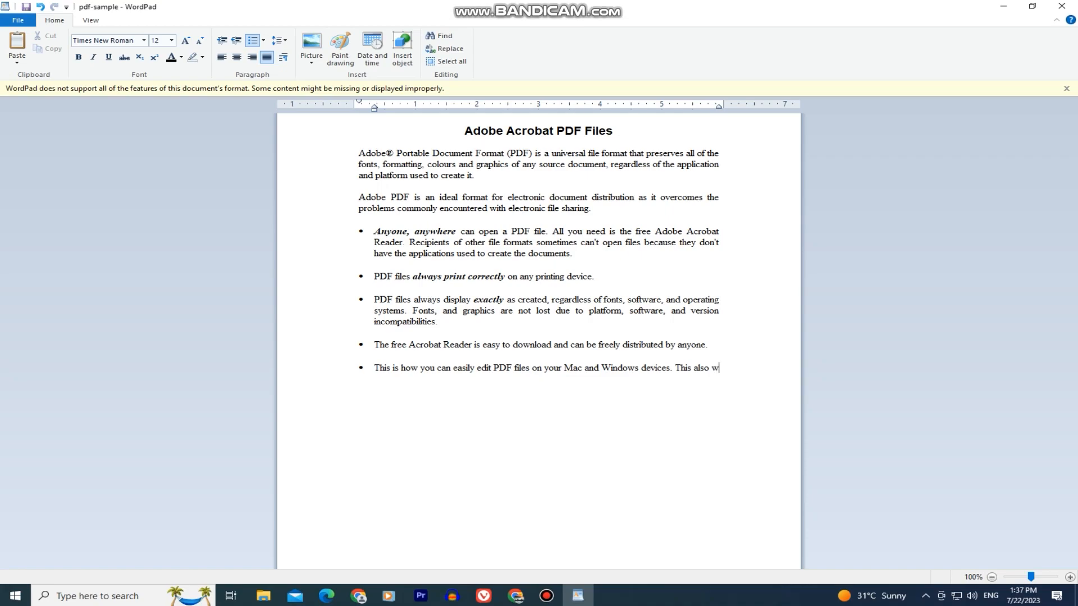
text(orks on both)
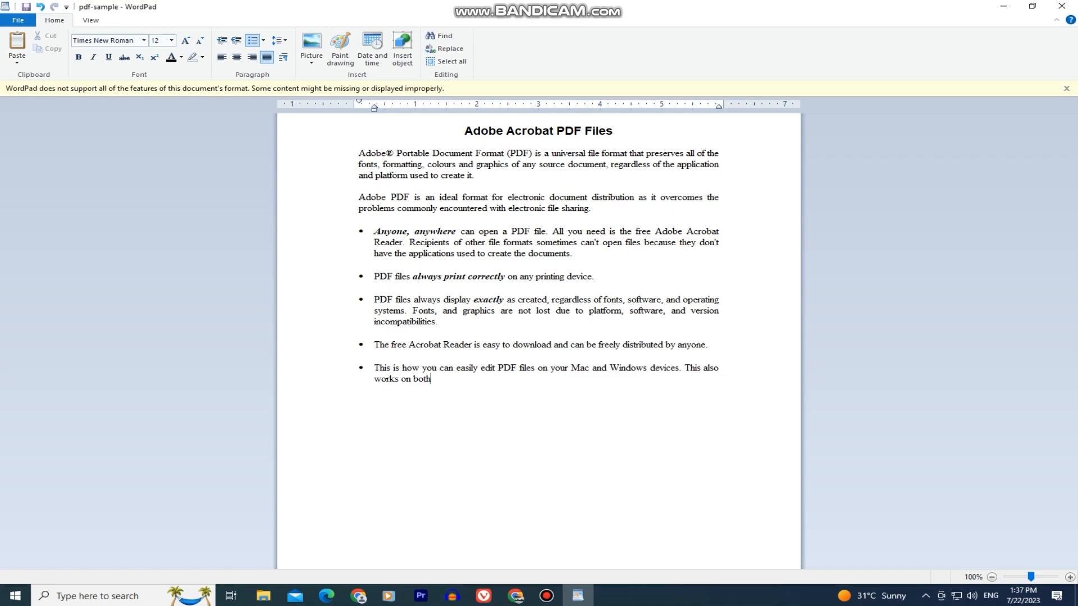
text(iOS and Andr)
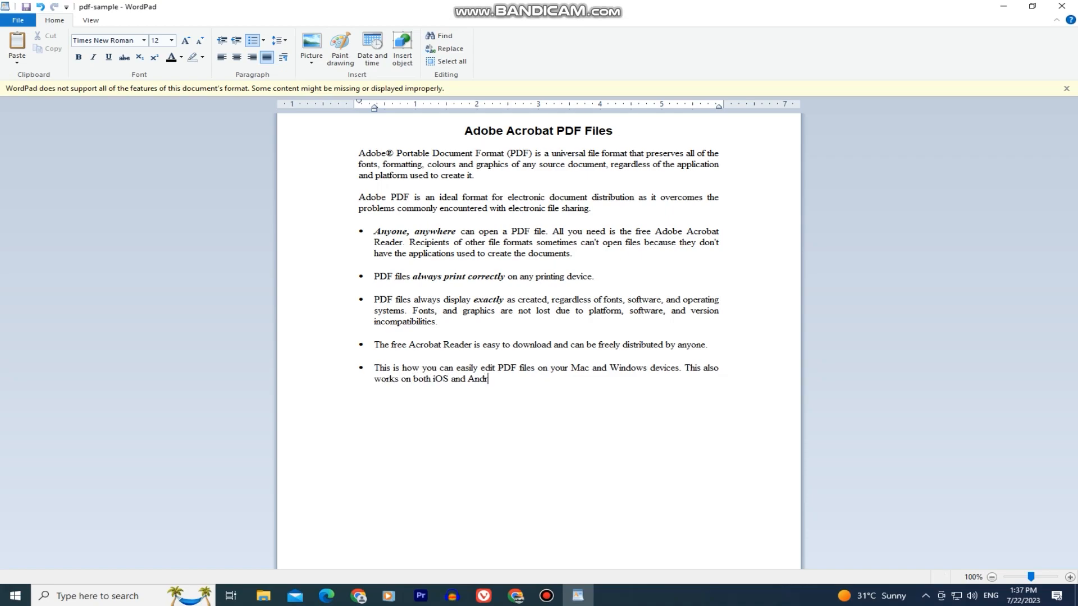
text(oid, so if this)
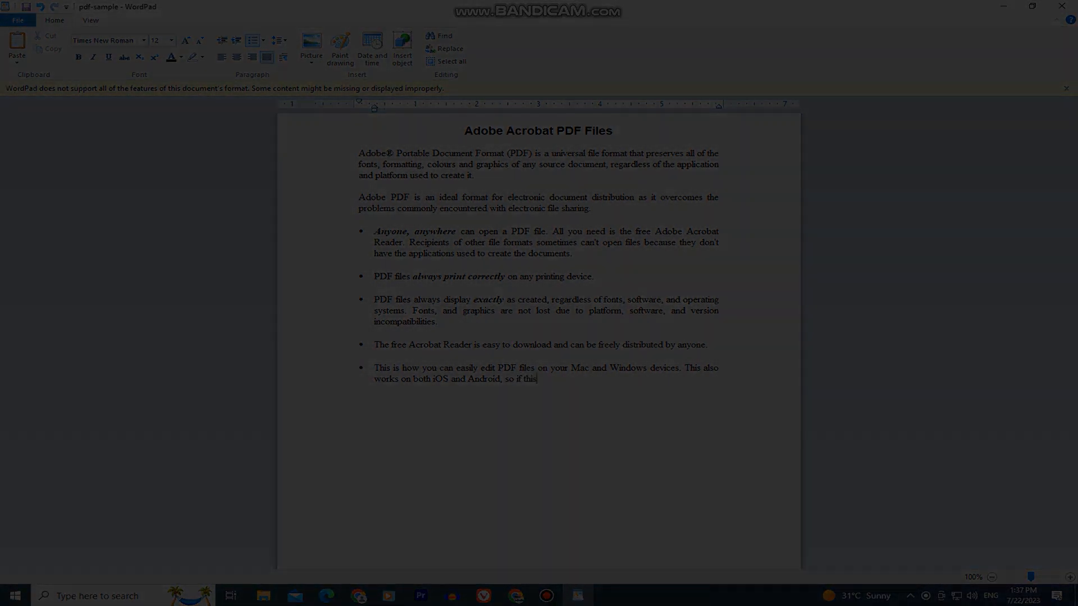